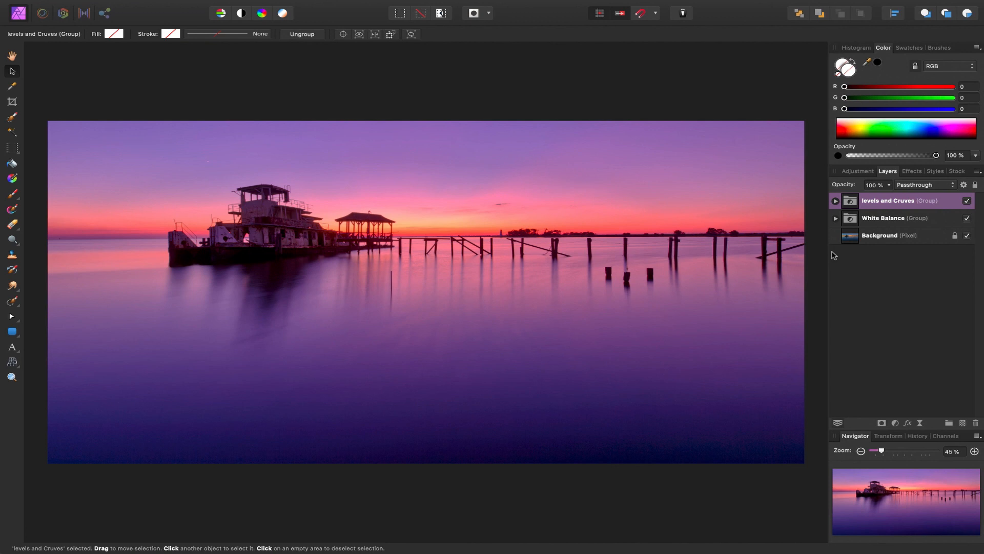
pyautogui.moveTo(875, 275)
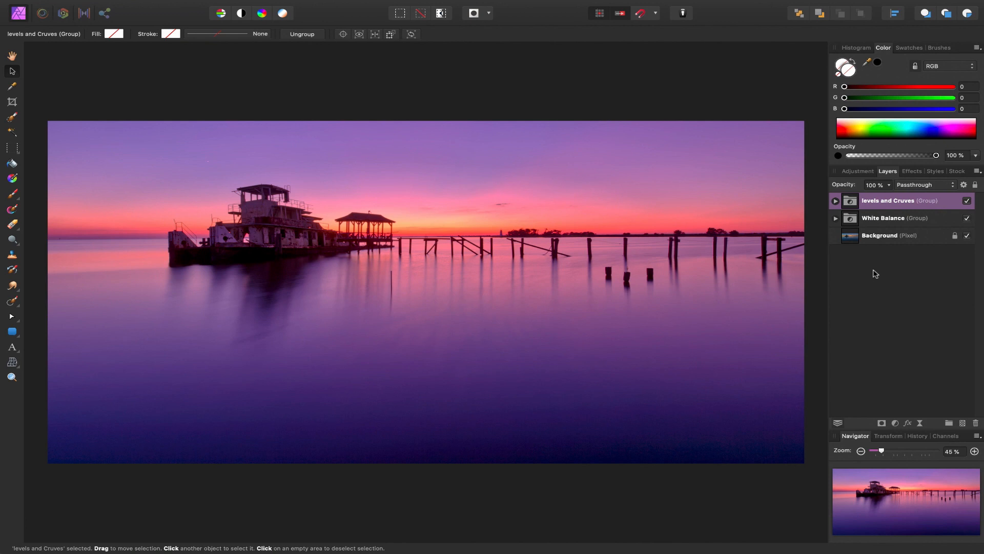
pyautogui.moveTo(889, 382)
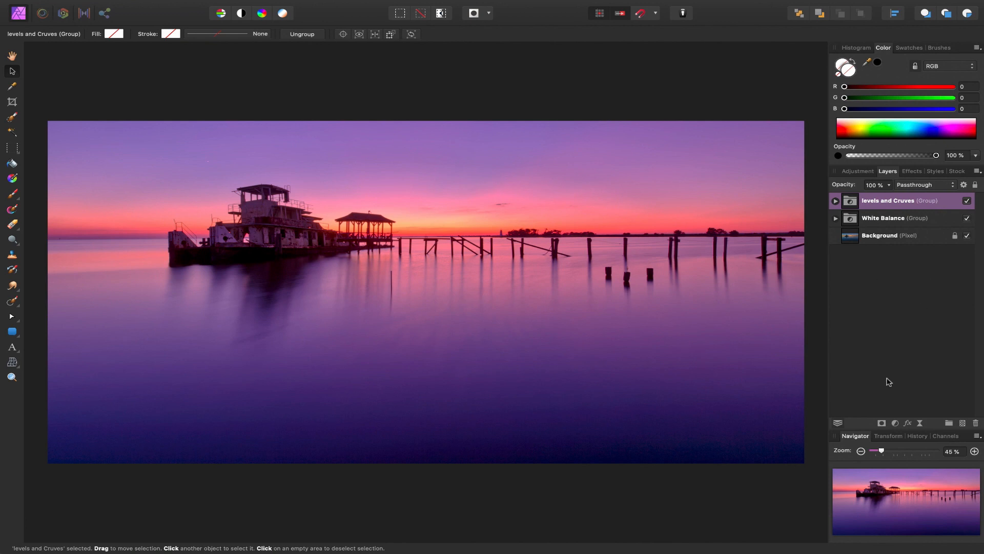
pyautogui.moveTo(897, 422)
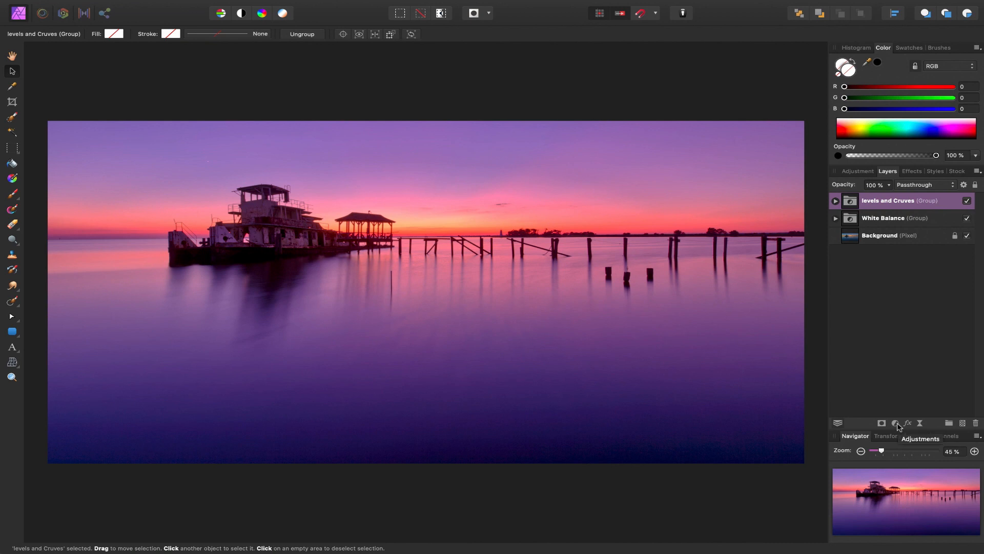
# Step: Add an HSL Shift adjustment layer at the top of the layer stack
pyautogui.click(896, 423)
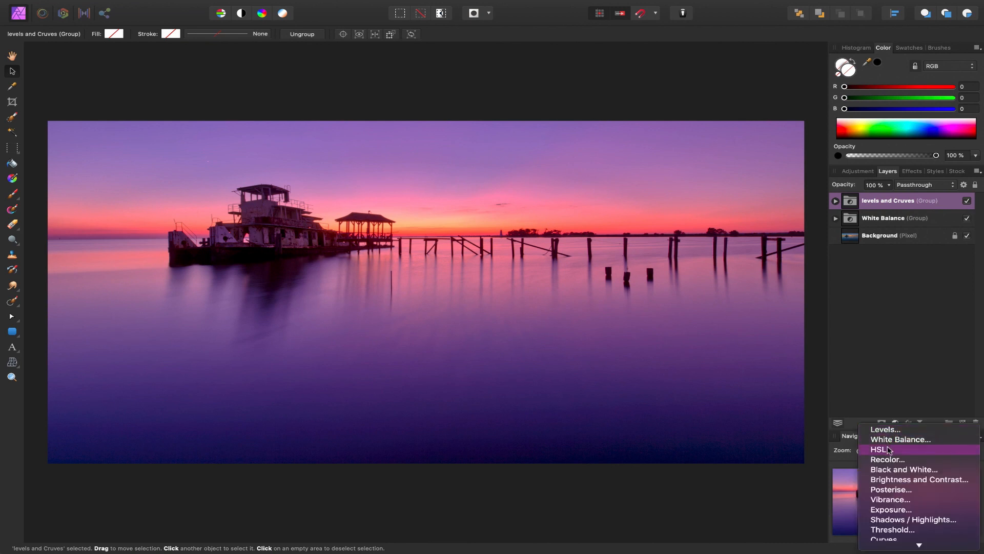
pyautogui.click(881, 450)
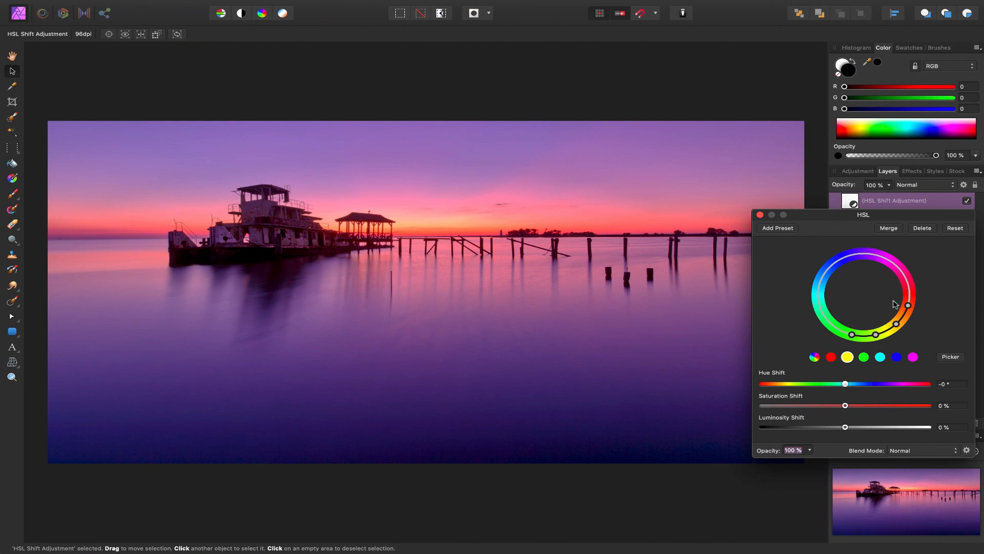
pyautogui.moveTo(861, 279)
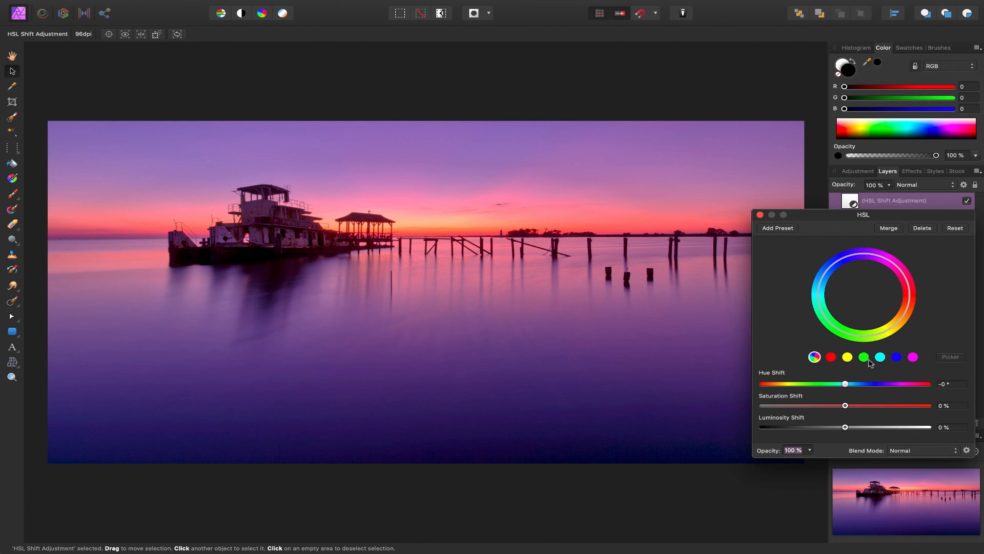
# Step: Test the slider extremes, then settle on hue 1.9°, saturation 3% and luminosity 6%
pyautogui.moveTo(845, 383); pyautogui.dragTo(833, 384)
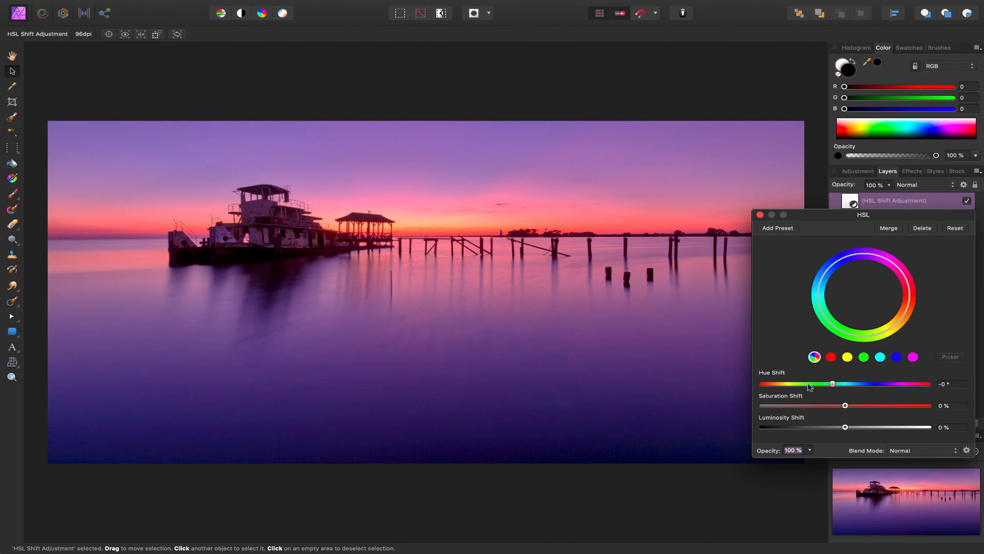
pyautogui.moveTo(833, 383); pyautogui.dragTo(907, 384)
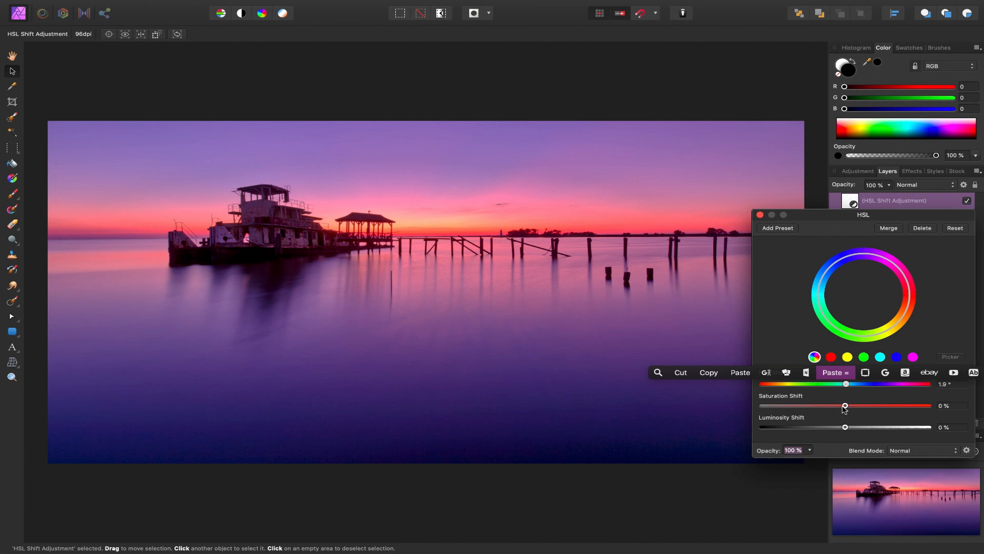
pyautogui.moveTo(845, 406); pyautogui.dragTo(929, 406)
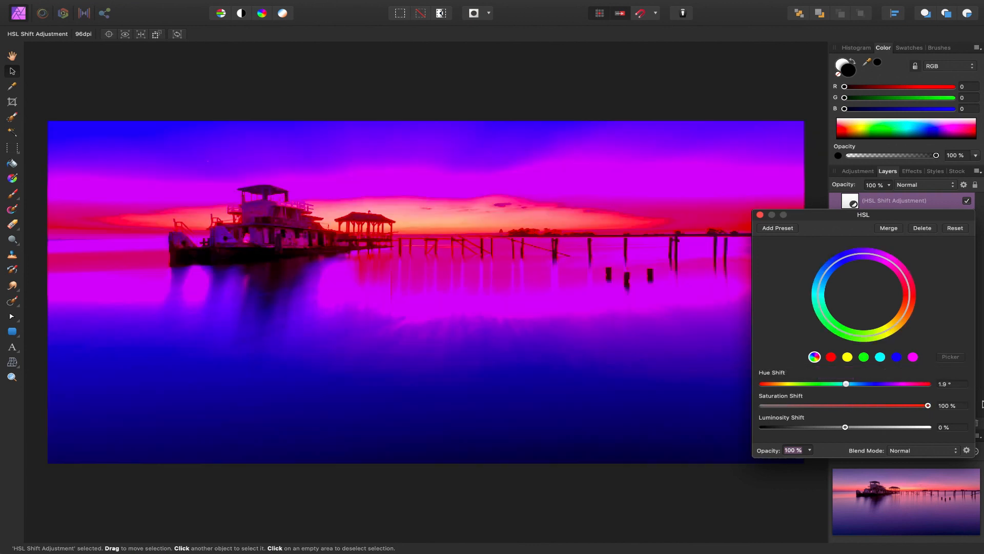
pyautogui.moveTo(928, 405); pyautogui.dragTo(846, 405)
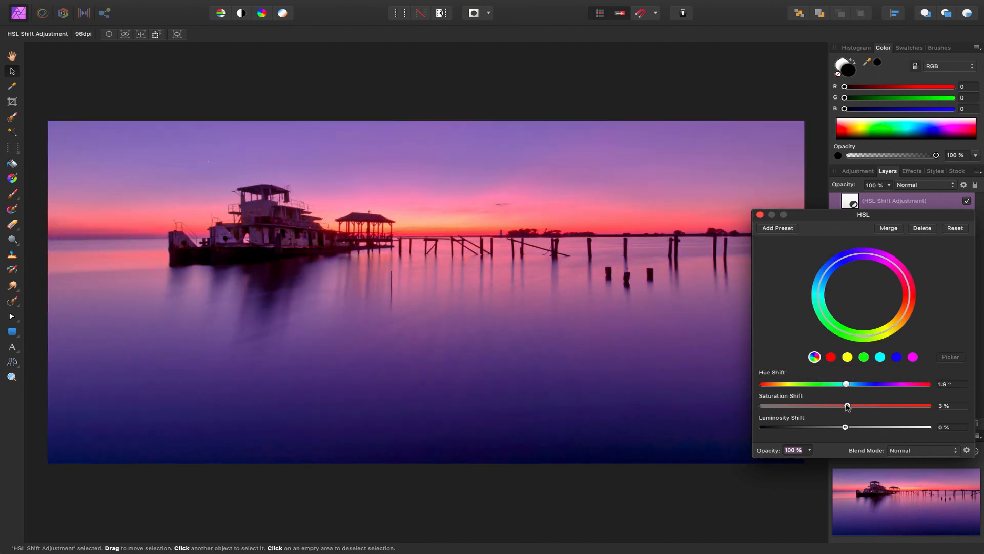
pyautogui.moveTo(846, 427); pyautogui.dragTo(928, 427)
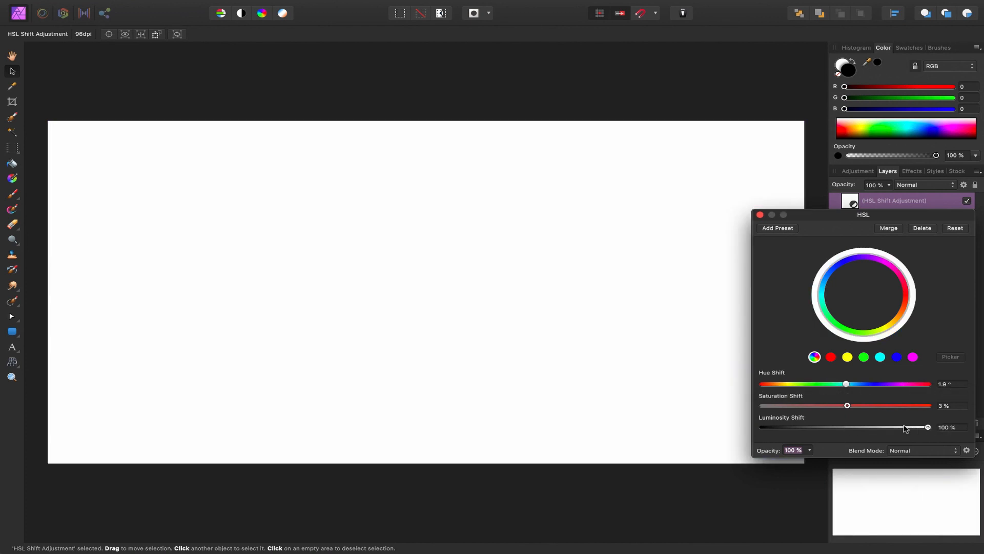
pyautogui.moveTo(928, 427); pyautogui.dragTo(846, 427)
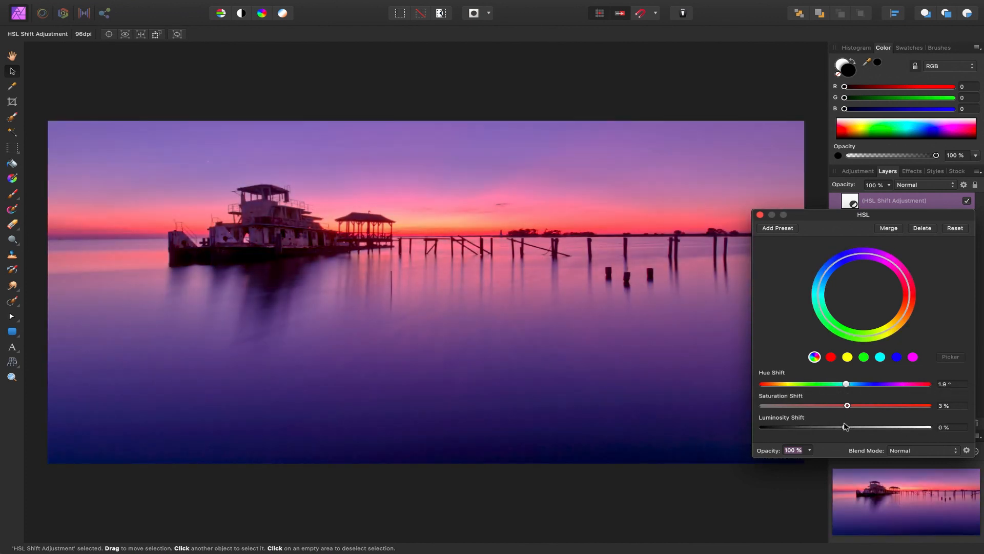
pyautogui.moveTo(845, 426); pyautogui.dragTo(851, 427)
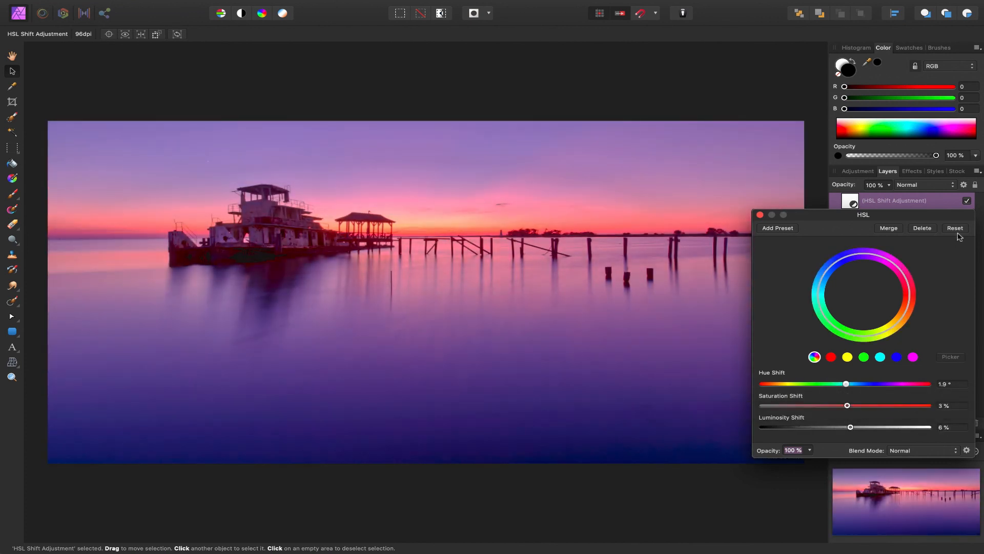
# Step: Reset the HSL shifts and shift the yellow tones by about 110.8°
pyautogui.click(954, 227)
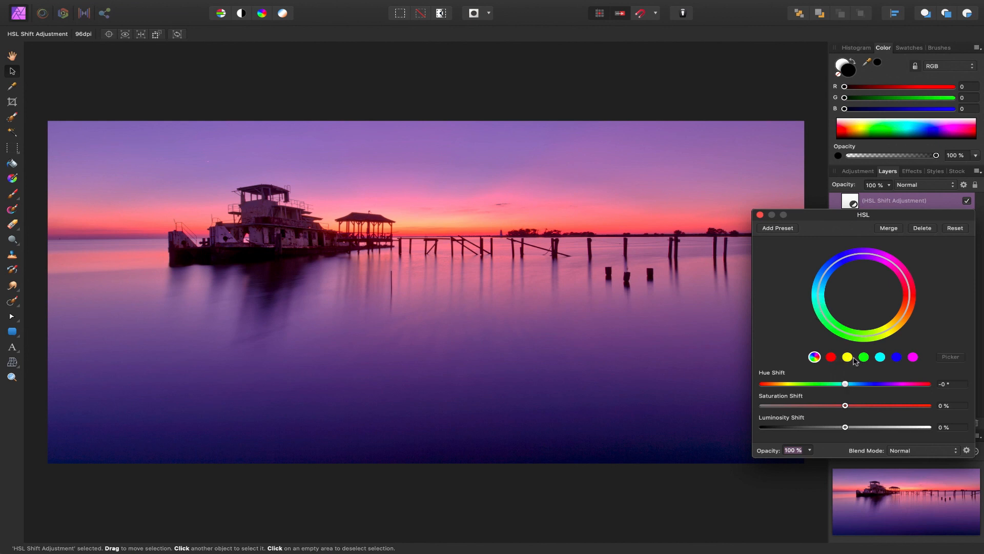
pyautogui.moveTo(845, 384); pyautogui.dragTo(896, 384)
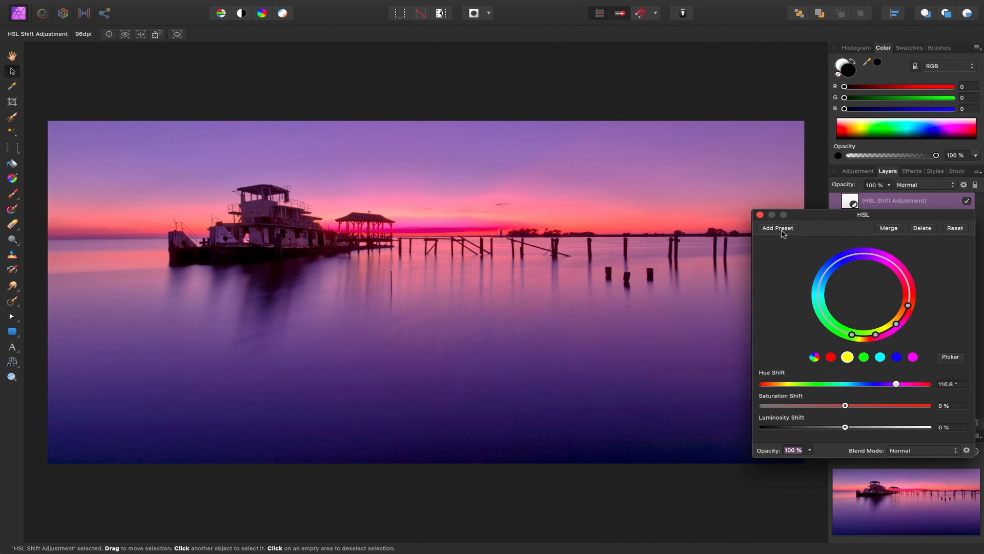
# Step: Start saving the settings as a preset, then cancel the naming prompt
pyautogui.click(778, 227)
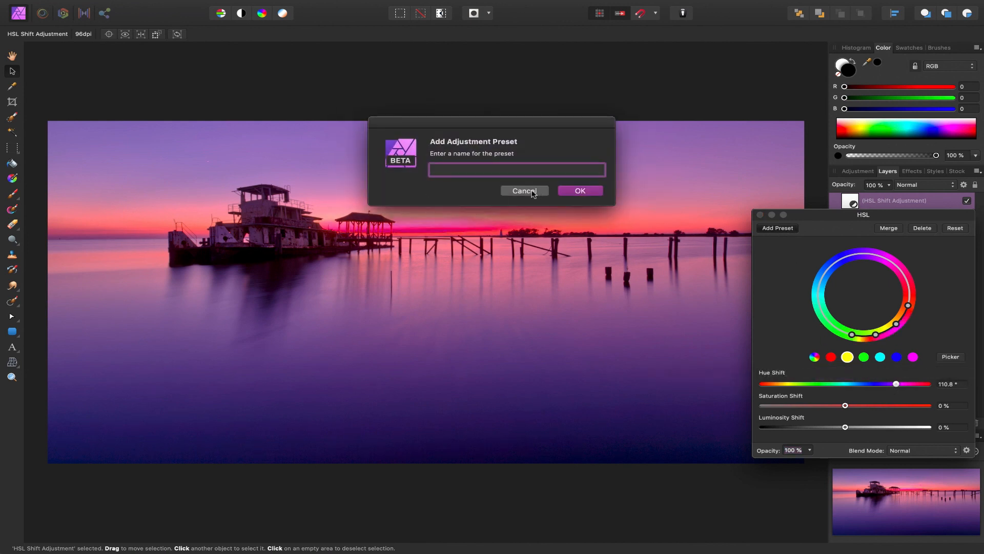
pyautogui.click(516, 169)
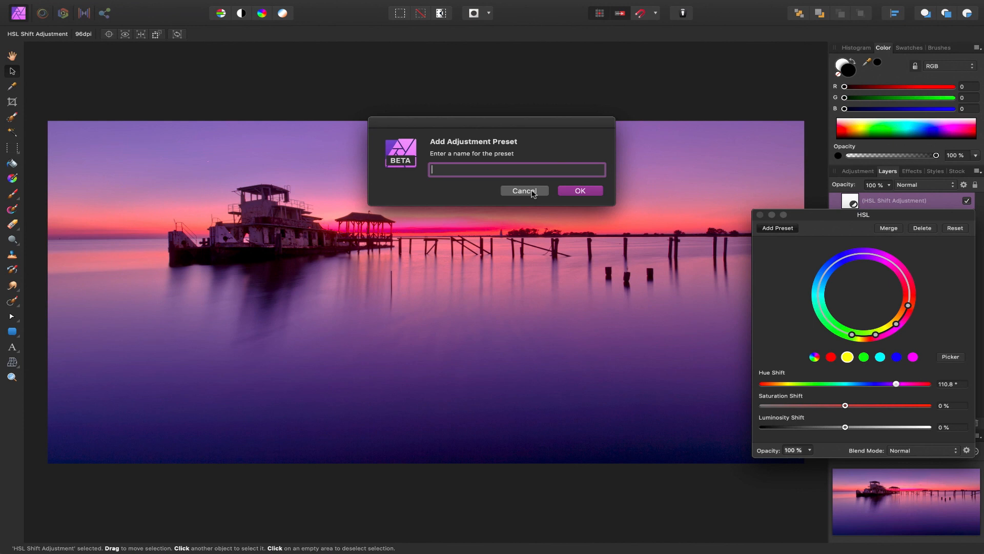
pyautogui.click(524, 191)
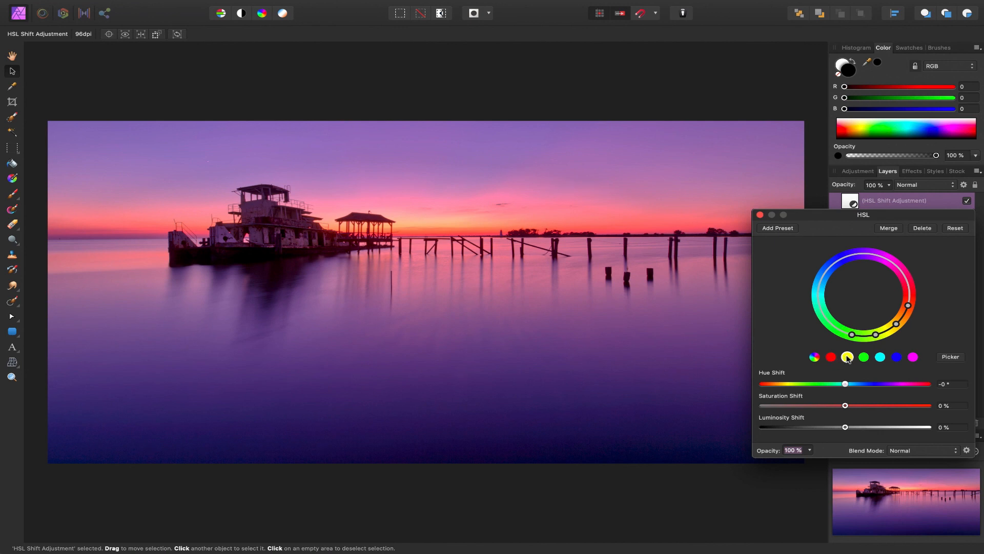
pyautogui.moveTo(458, 233)
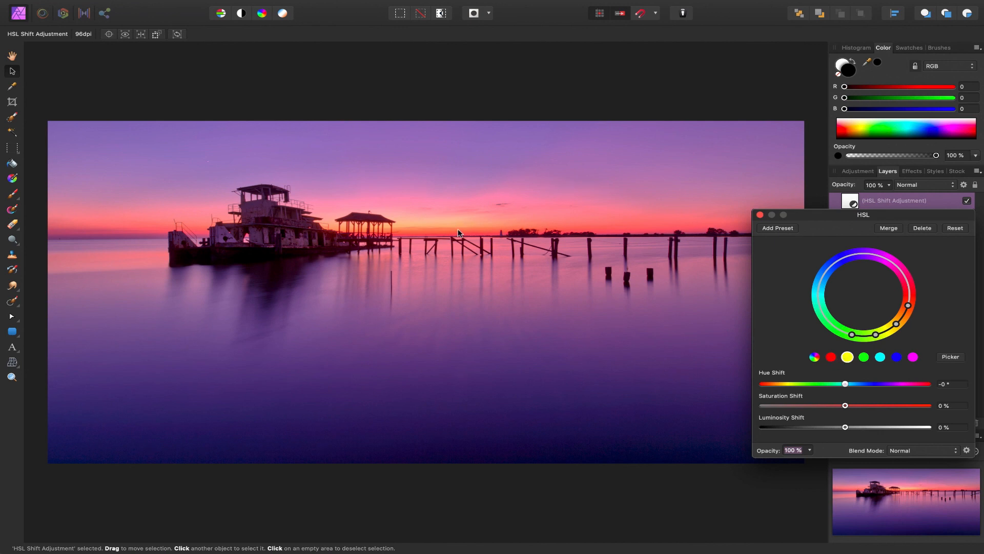
pyautogui.moveTo(881, 295)
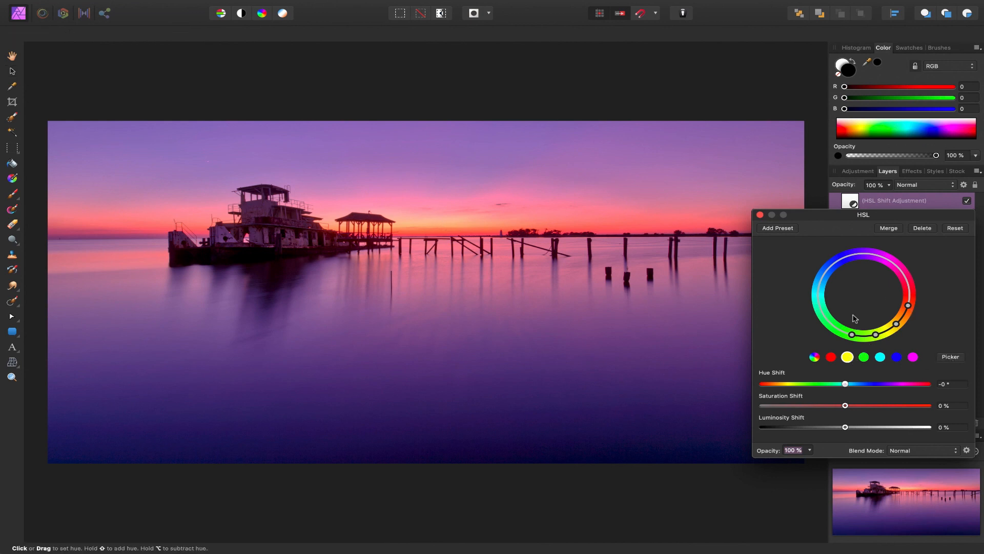
pyautogui.moveTo(423, 223)
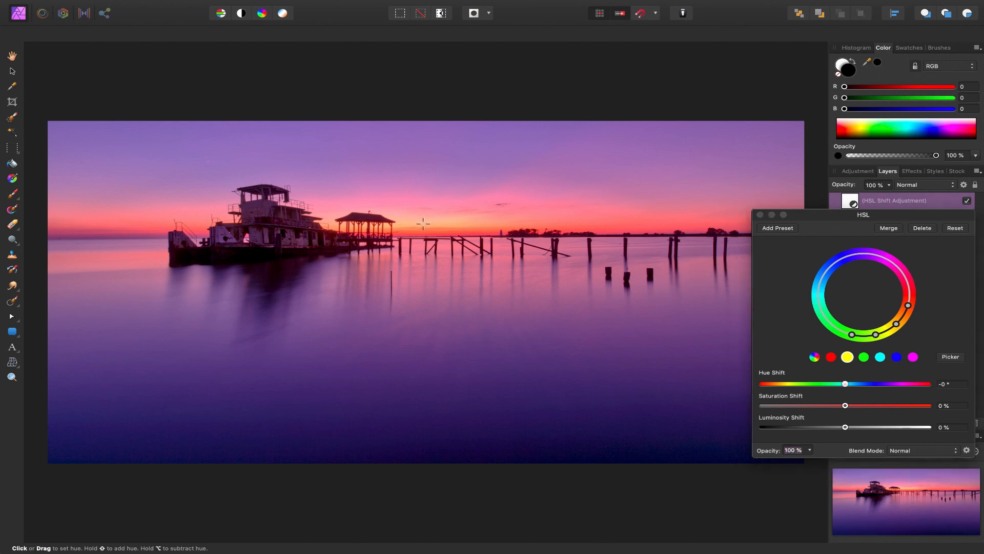
# Step: Sample the orange sunset hue at the horizon as the target range, shifts left at zero
pyautogui.click(847, 357)
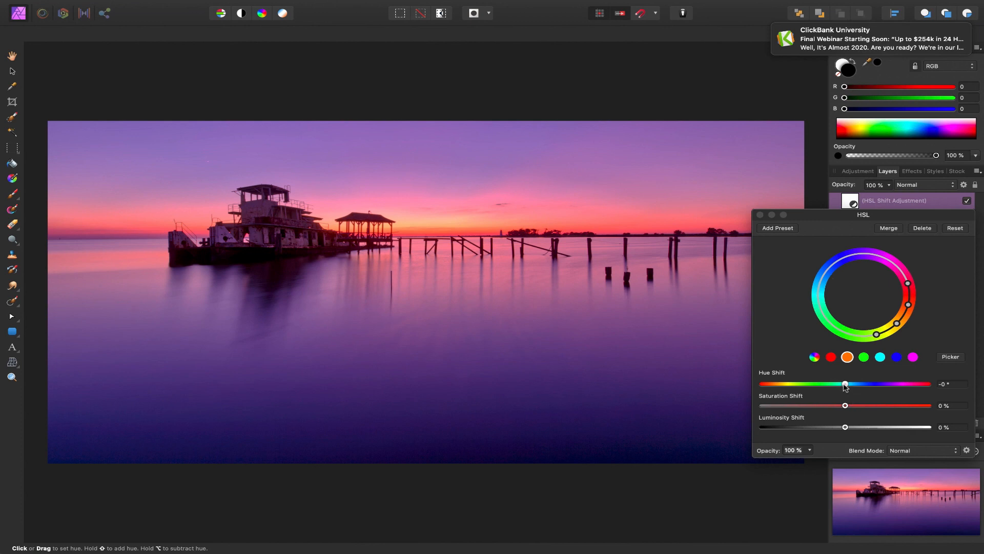
# Step: Preview hue swings on the orange range, settle at -6° and slightly boost its saturation
pyautogui.moveTo(846, 383); pyautogui.dragTo(844, 383)
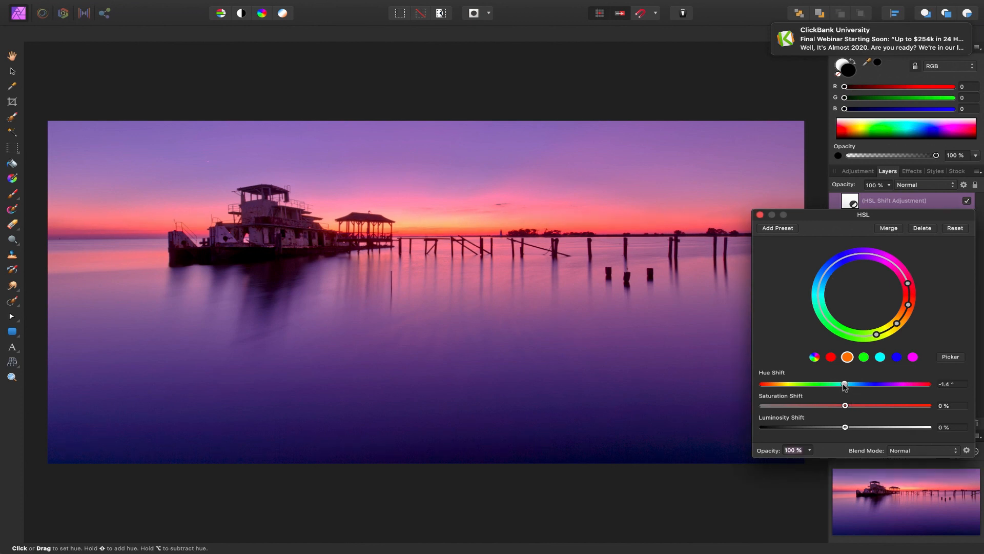
pyautogui.moveTo(844, 384); pyautogui.dragTo(841, 384)
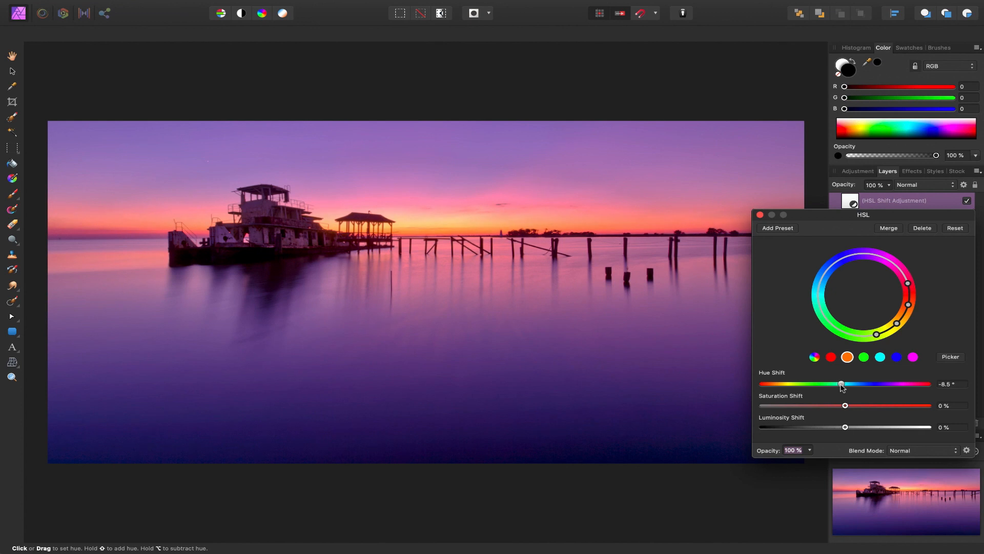
pyautogui.moveTo(841, 383); pyautogui.dragTo(923, 384)
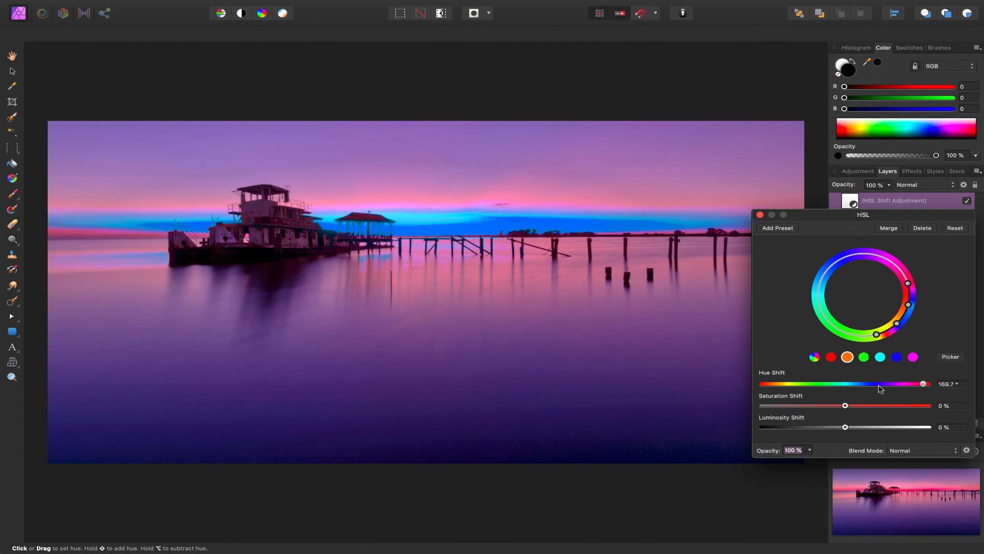
pyautogui.moveTo(922, 383); pyautogui.dragTo(835, 383)
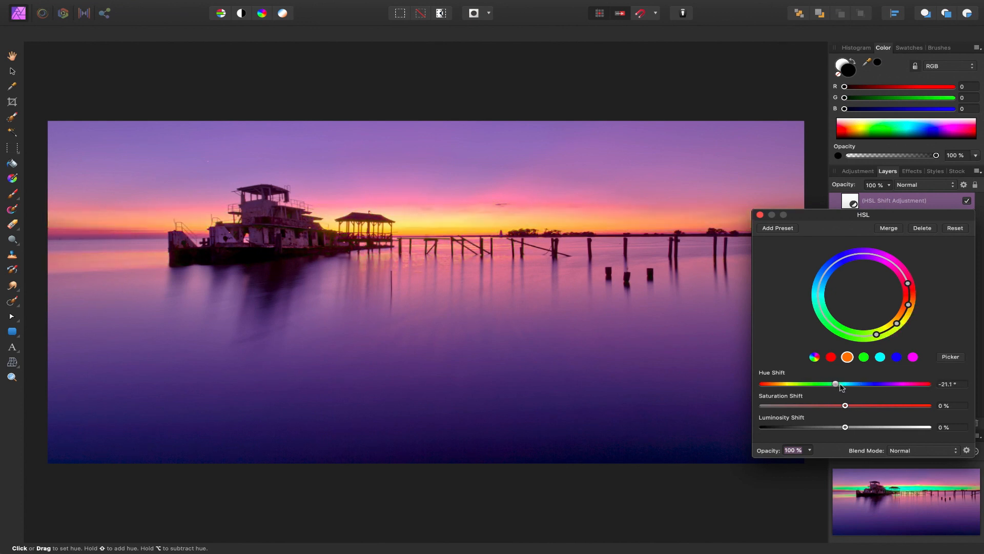
pyautogui.moveTo(835, 384); pyautogui.dragTo(842, 384)
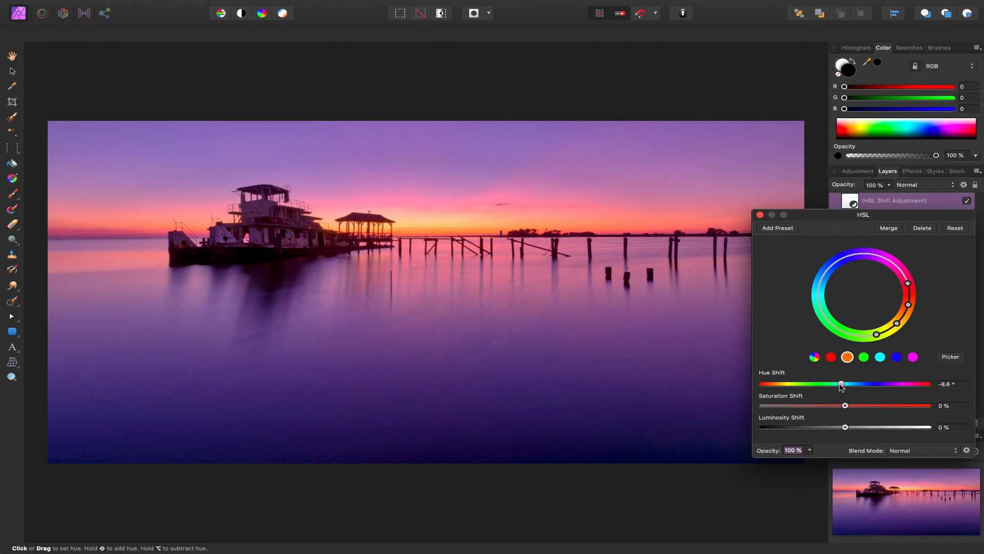
pyautogui.moveTo(840, 383); pyautogui.dragTo(843, 383)
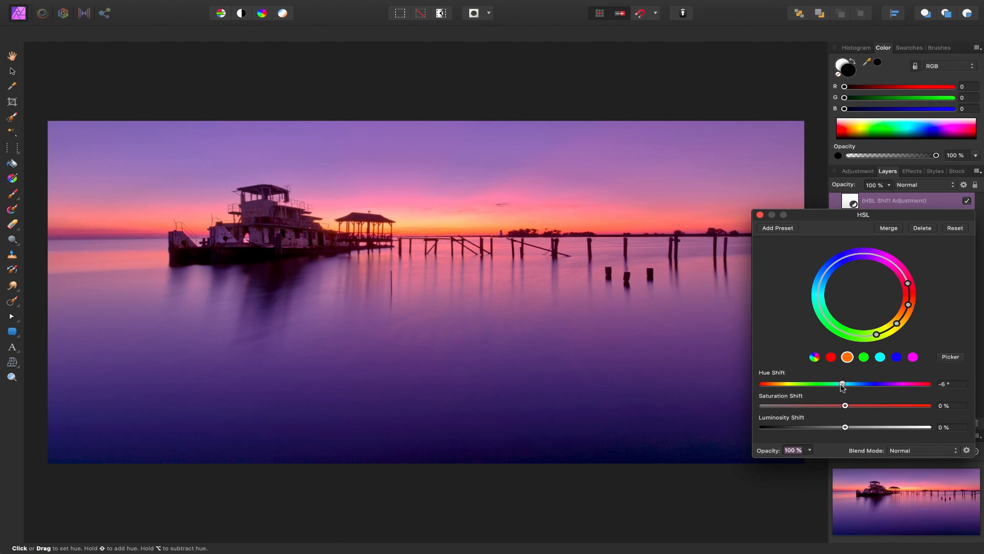
pyautogui.moveTo(845, 405); pyautogui.dragTo(847, 405)
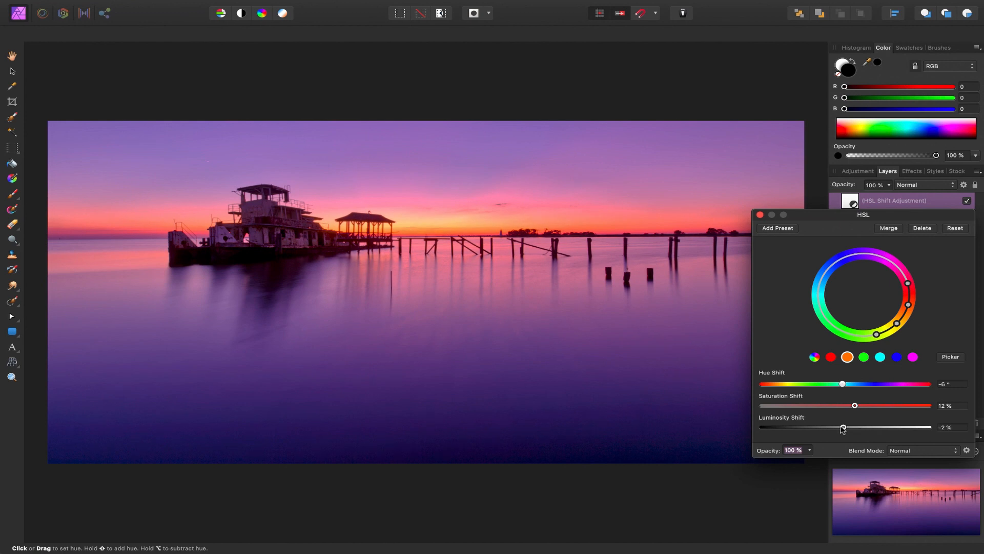
# Step: Preview luminosity extremes for the orange range, then set it to -5%
pyautogui.moveTo(843, 428); pyautogui.dragTo(759, 427)
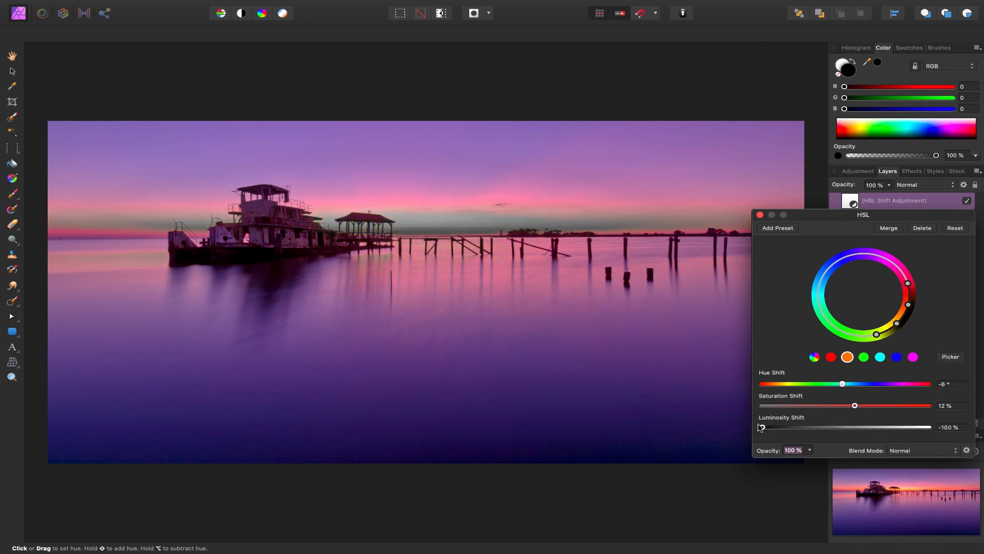
pyautogui.moveTo(762, 427); pyautogui.dragTo(874, 427)
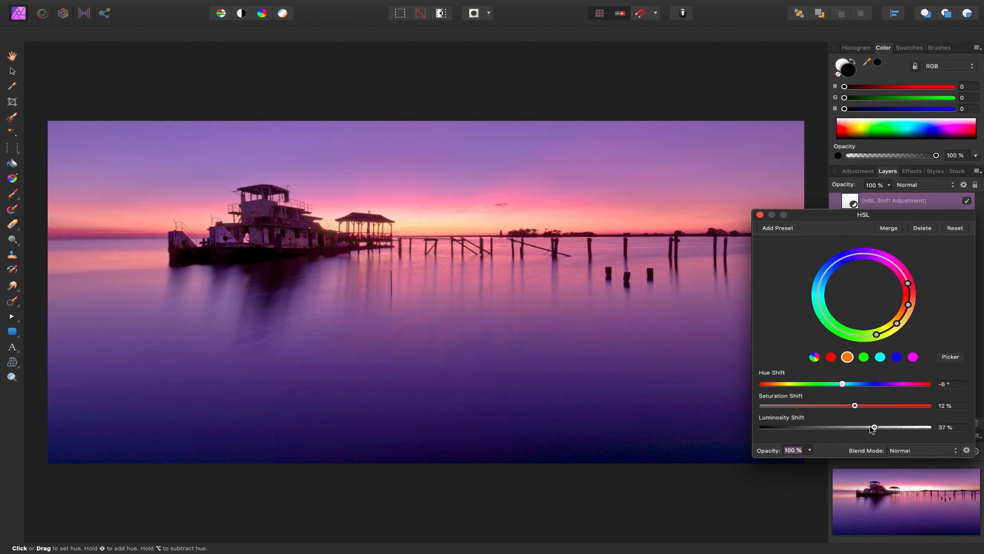
pyautogui.moveTo(875, 428); pyautogui.dragTo(844, 428)
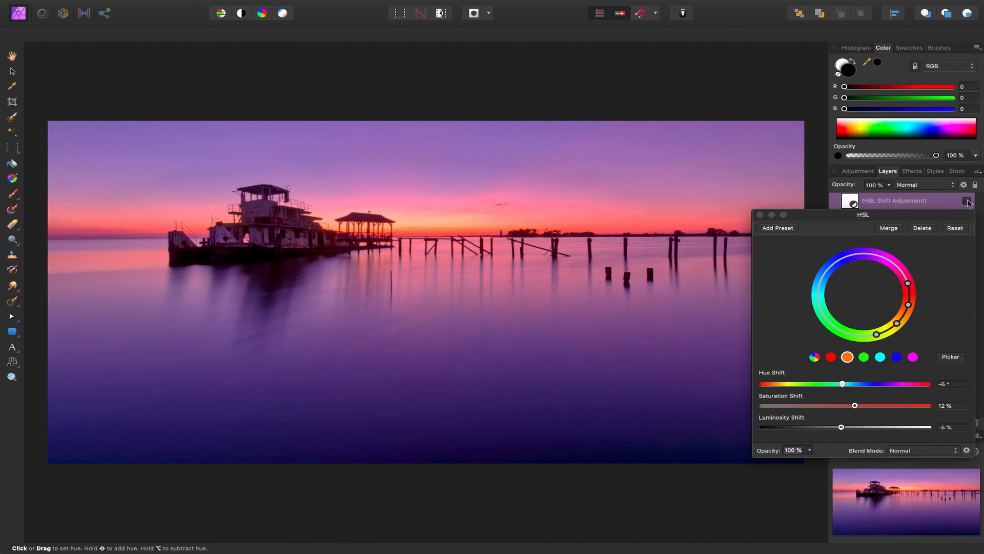
pyautogui.click(969, 200)
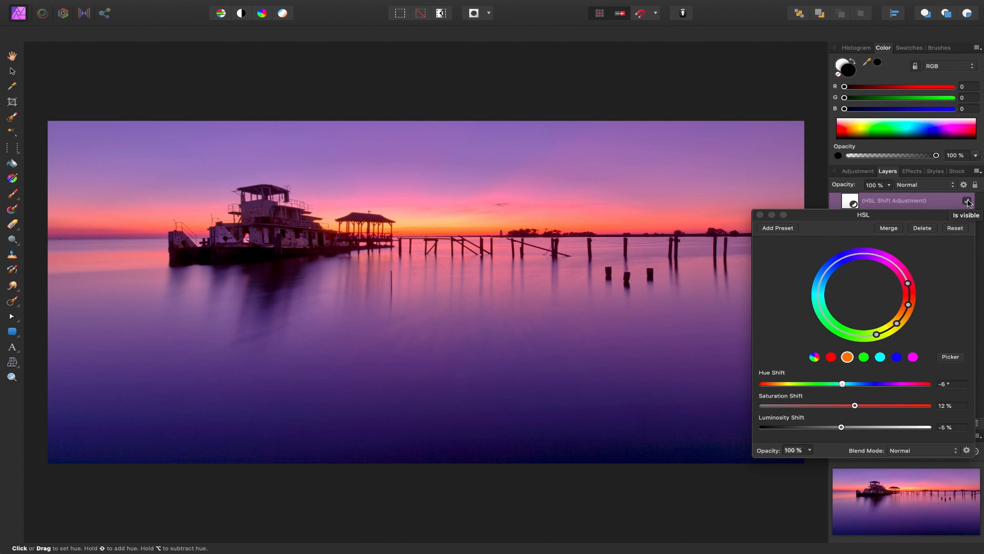
pyautogui.click(969, 200)
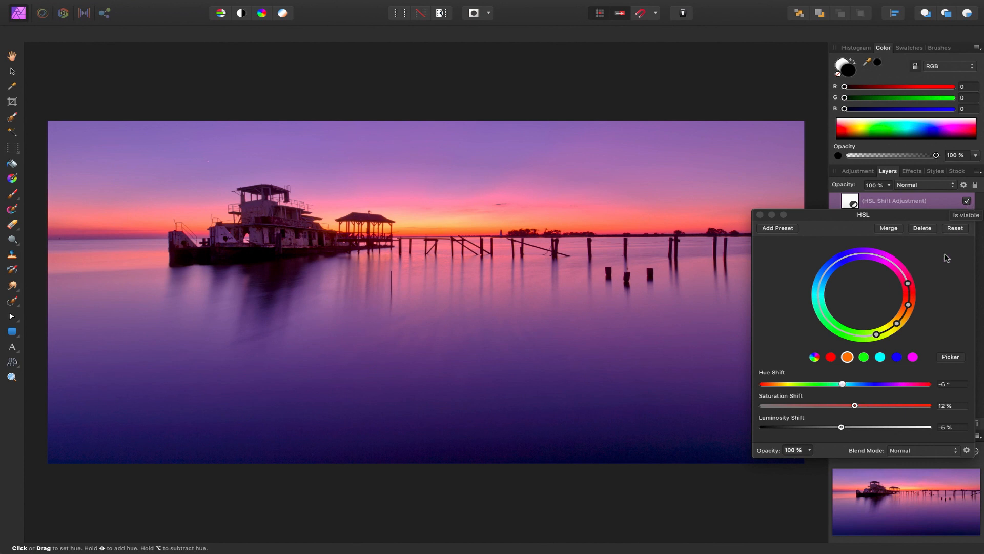
pyautogui.moveTo(807, 455)
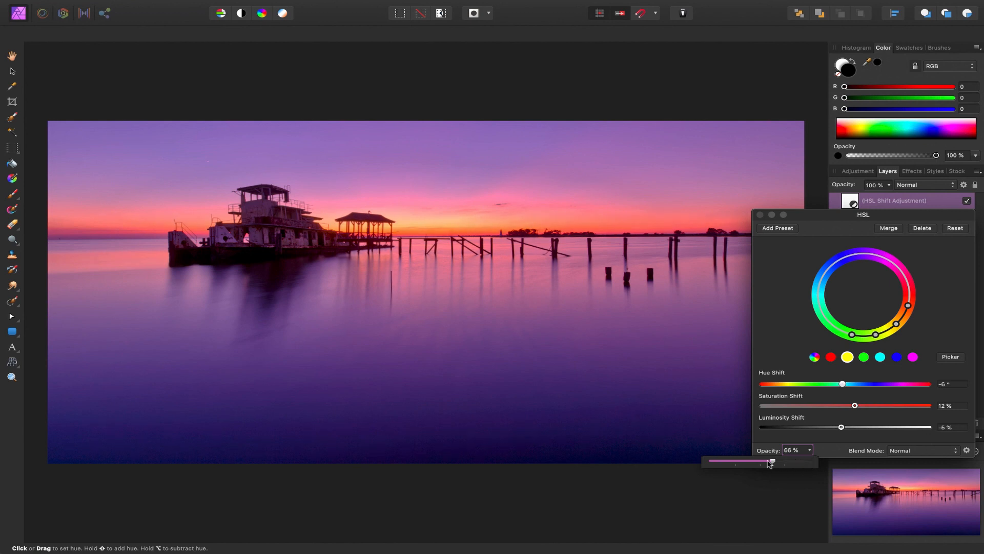
pyautogui.moveTo(798, 461); pyautogui.dragTo(771, 460)
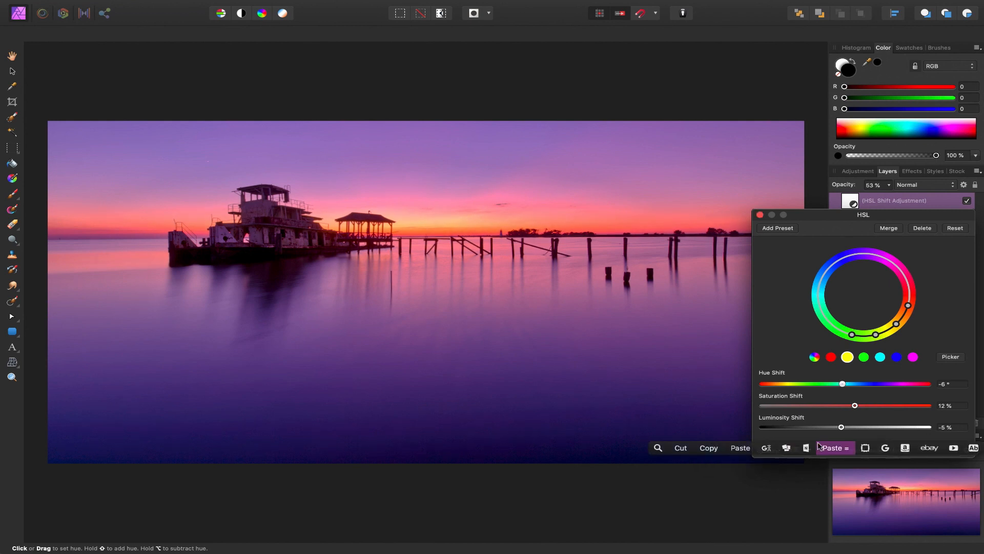
pyautogui.click(810, 450)
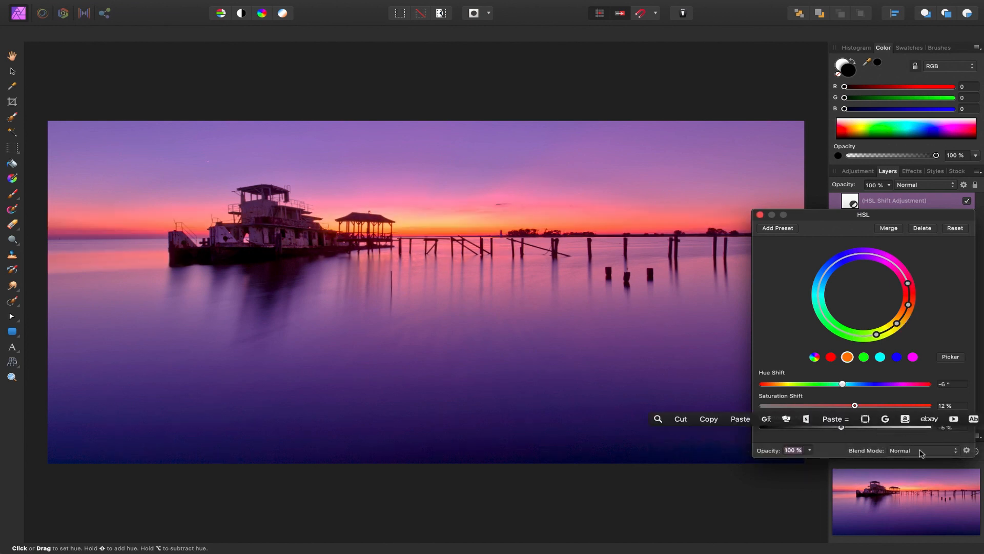
# Step: Try Lighter Color and Color blend modes, return to Normal and close the HSL settings
pyautogui.click(923, 451)
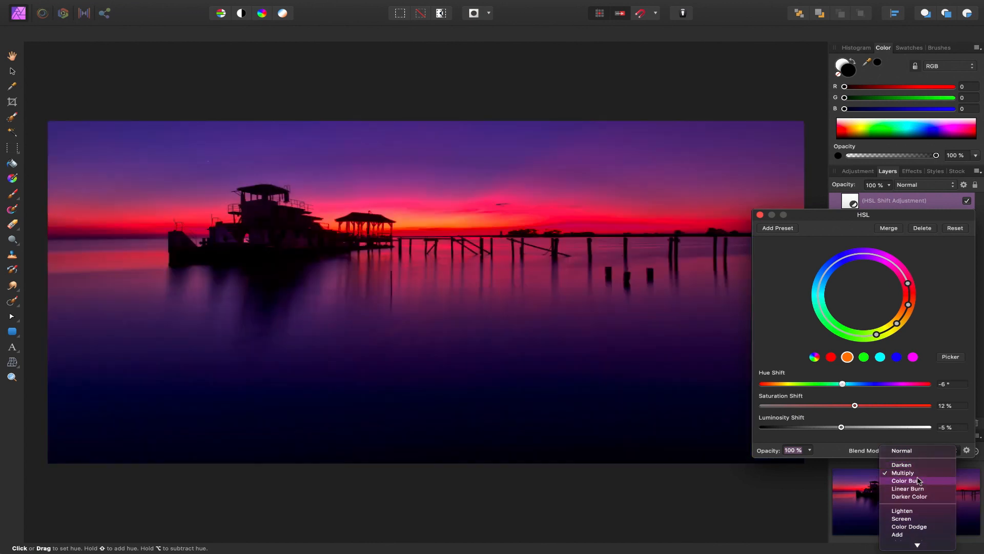
pyautogui.click(910, 432)
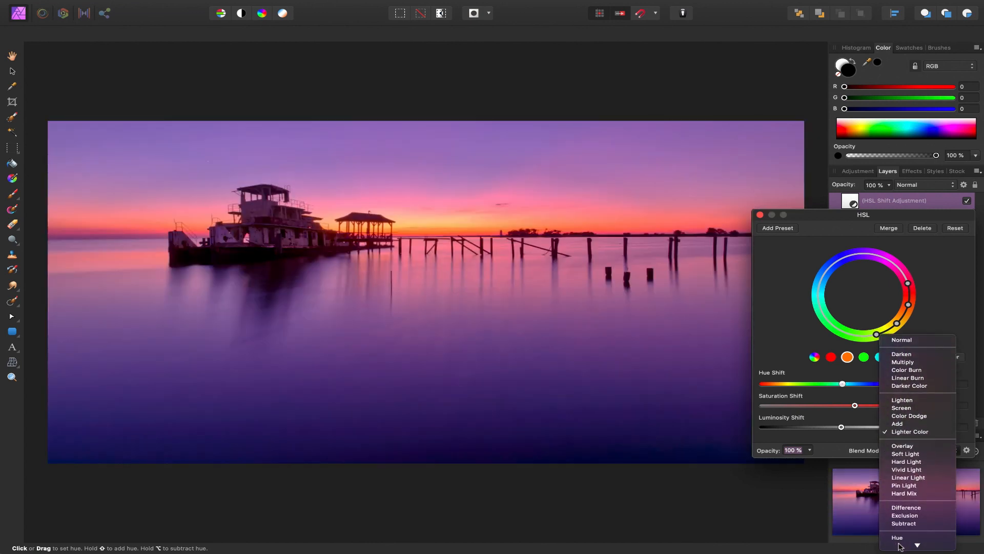
pyautogui.click(900, 490)
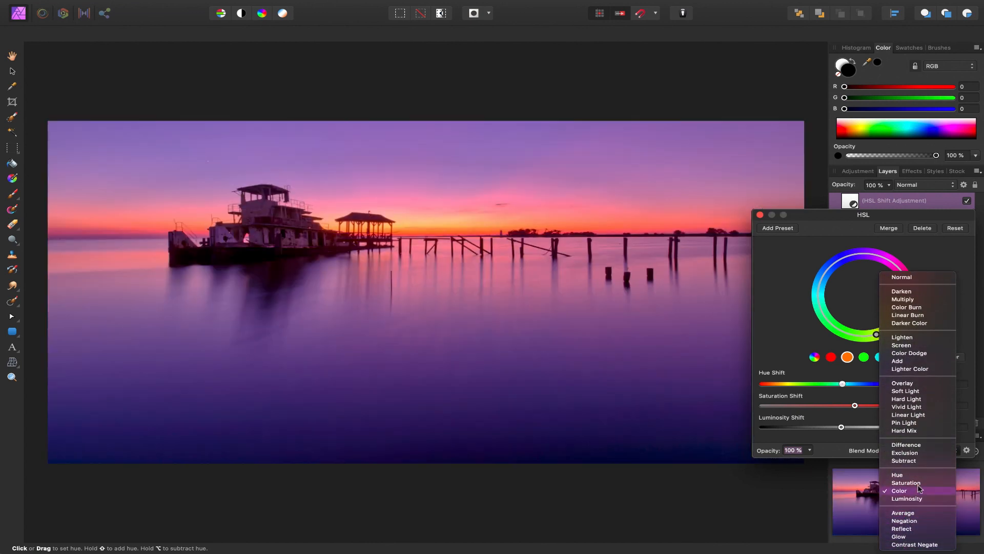
pyautogui.click(906, 391)
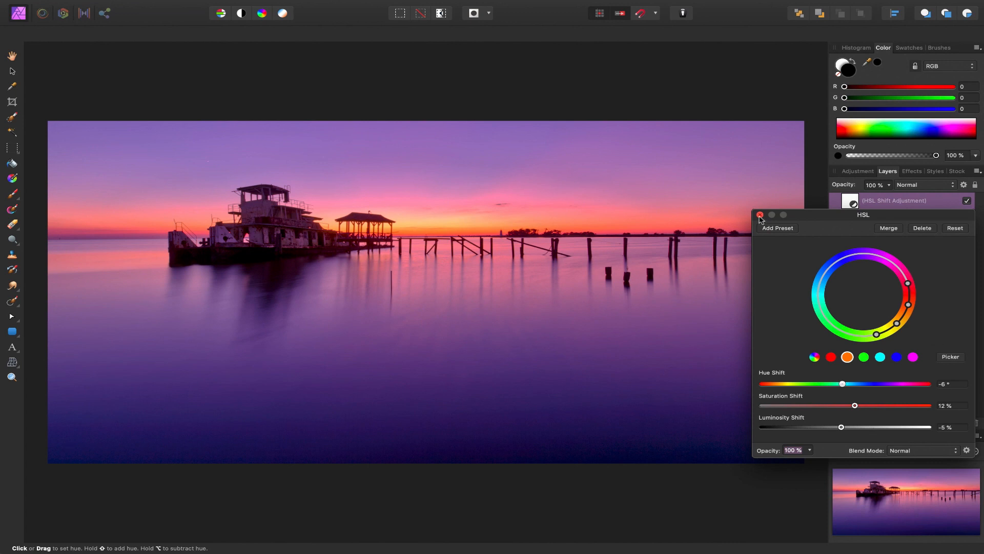
pyautogui.click(760, 214)
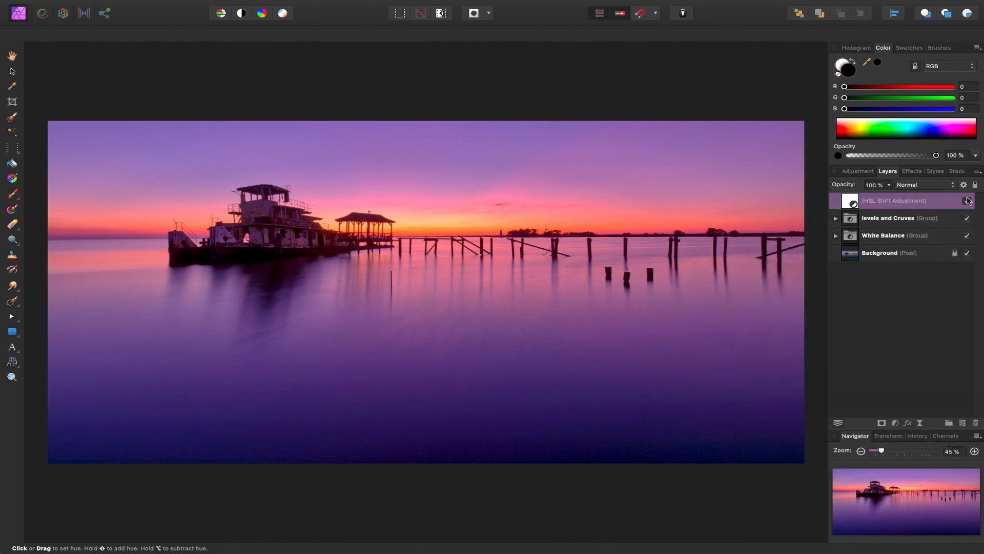